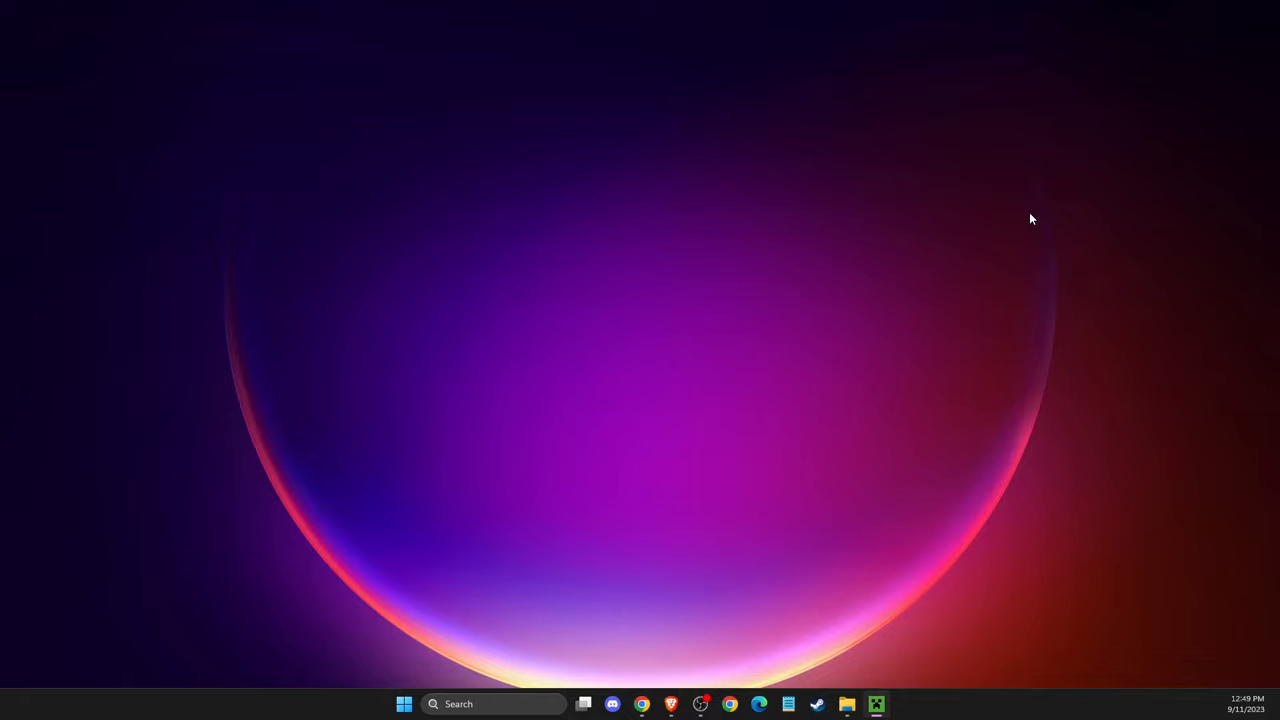
mouse_move(504, 582)
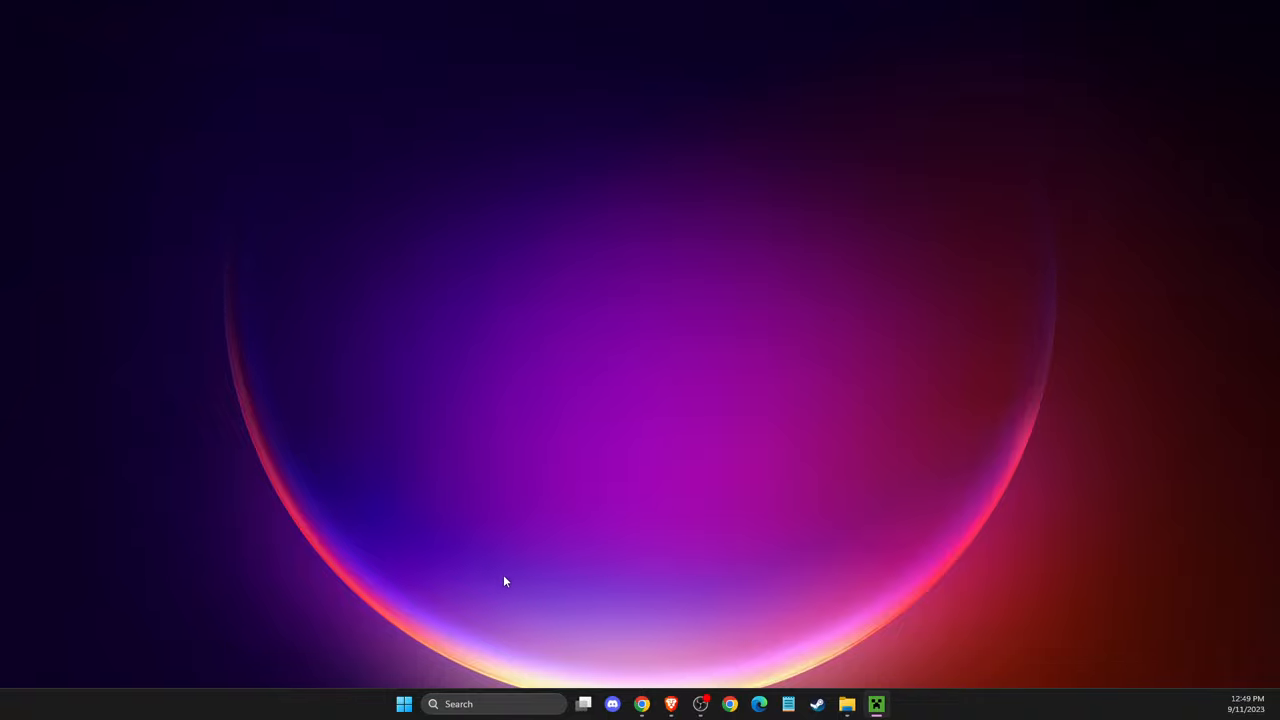
Launch the Java Control Panel from the taskbar search result for Configure Java
left_click(404, 704)
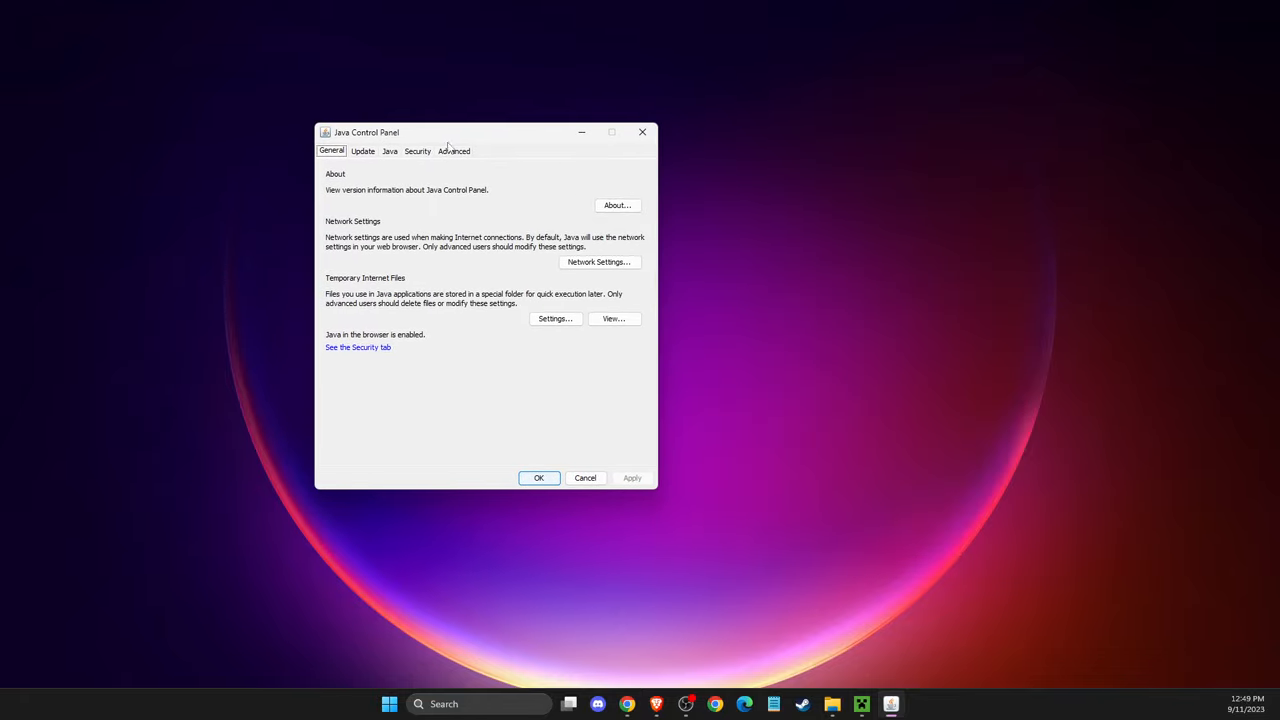
mouse_move(372, 148)
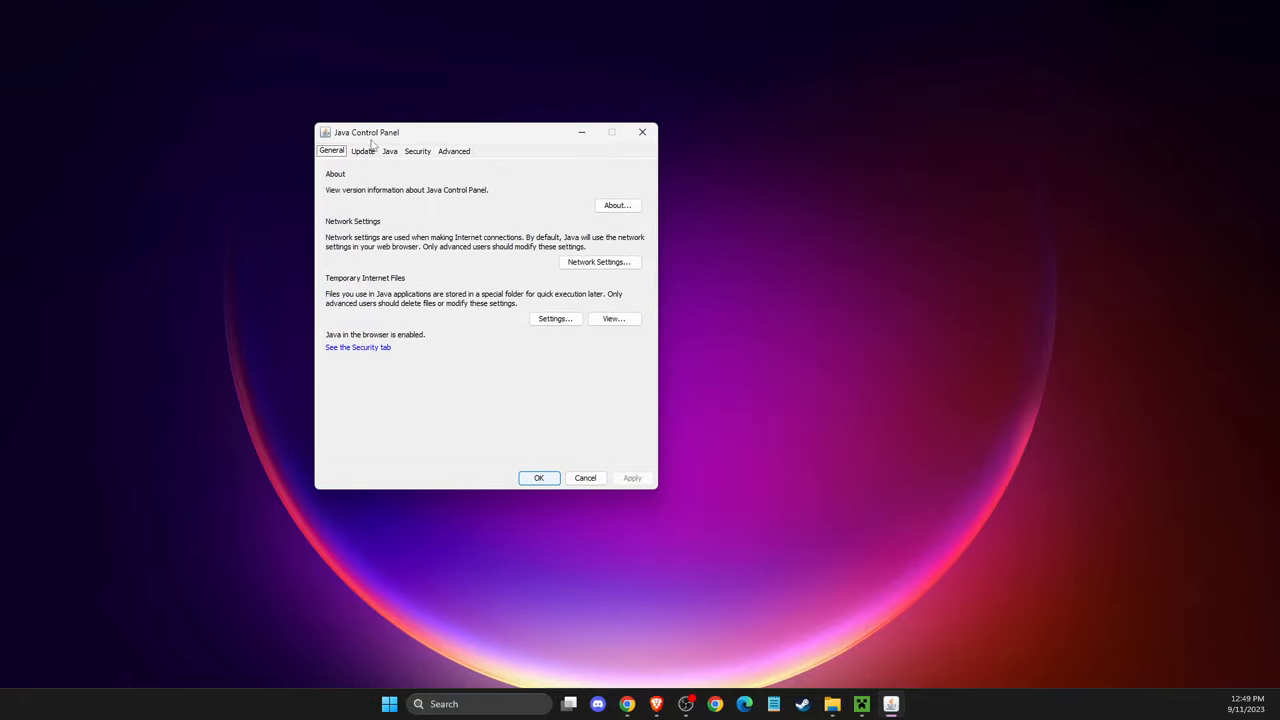
mouse_move(364, 160)
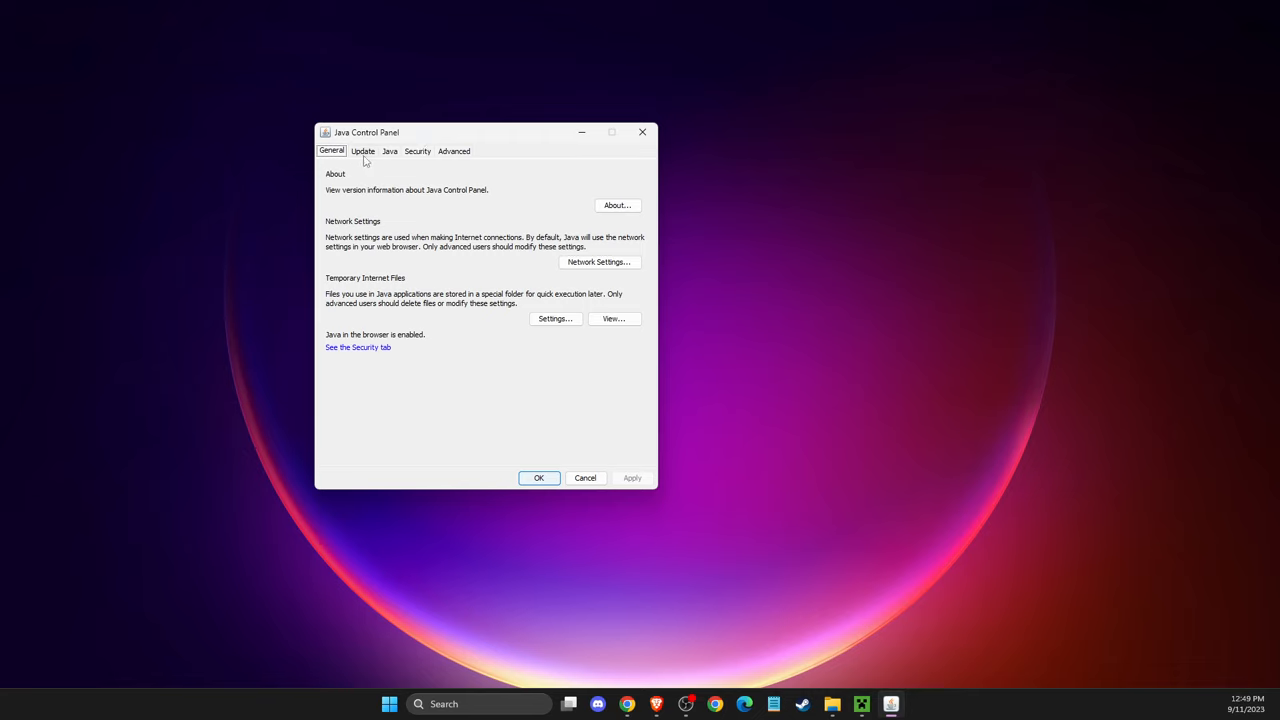
Run Update Now from the Update settings and dismiss the 'latest Java already installed' notice
left_click(364, 152)
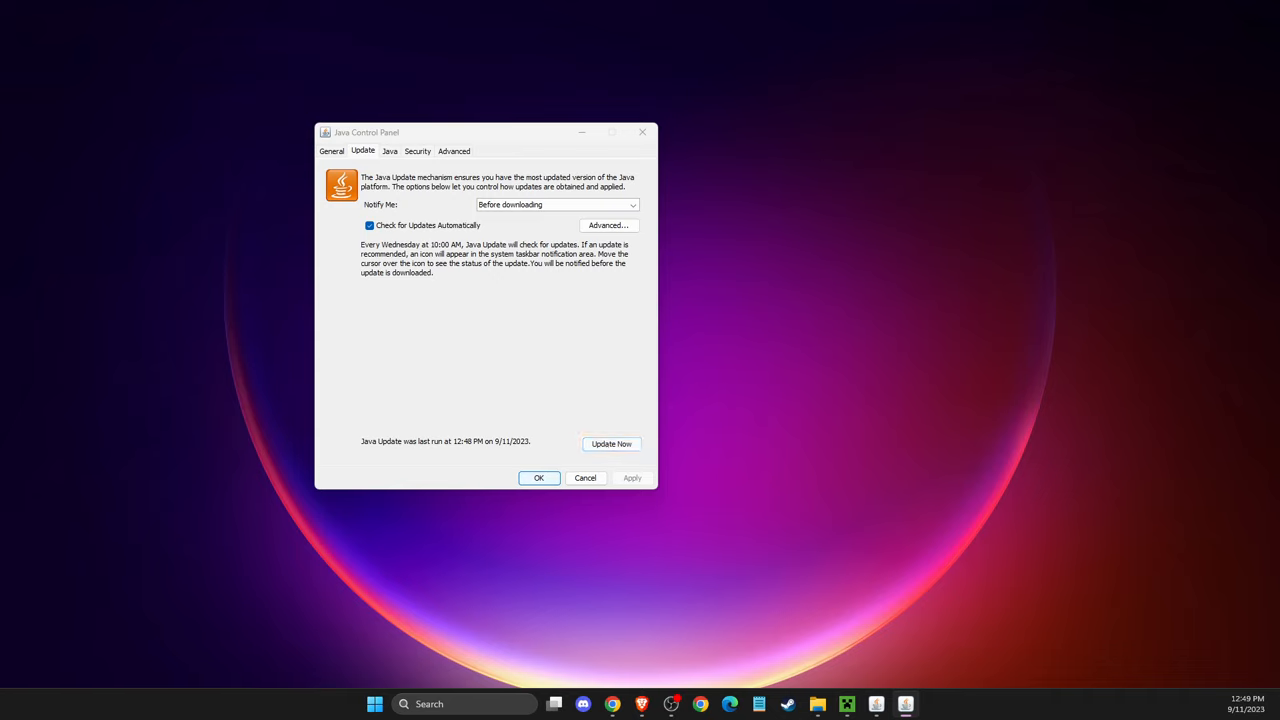
left_click(612, 444)
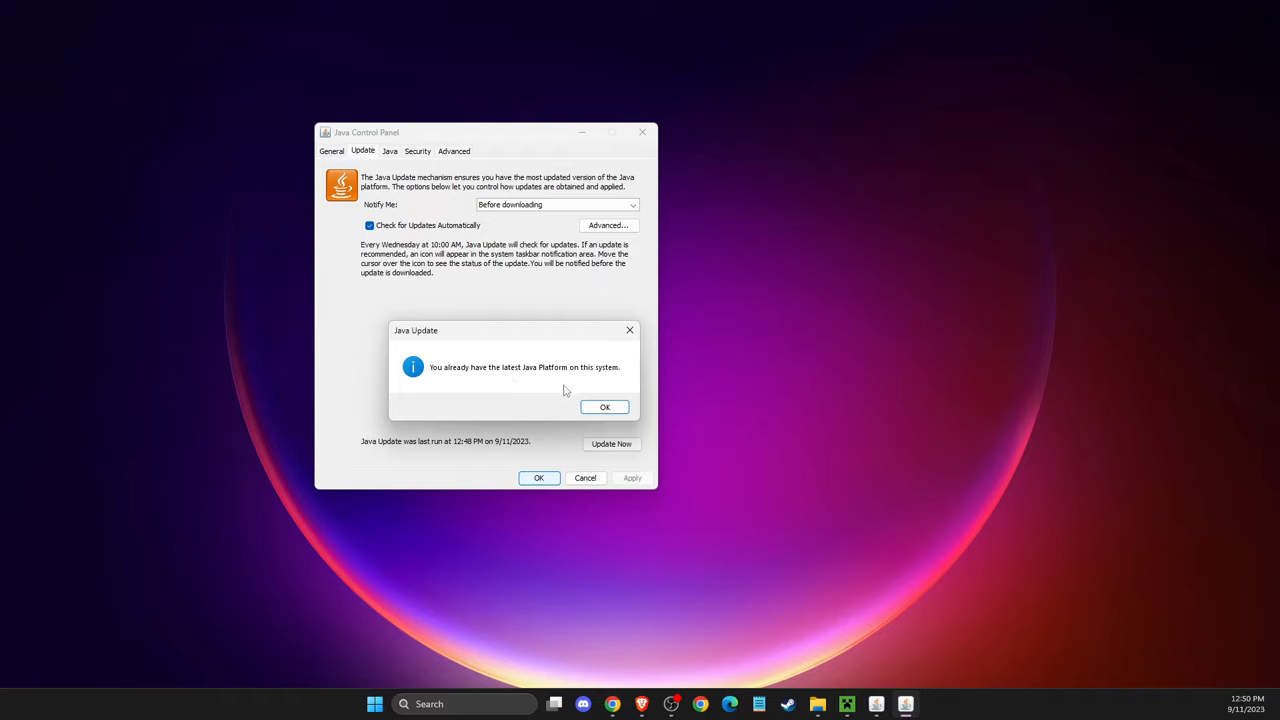
left_click(604, 406)
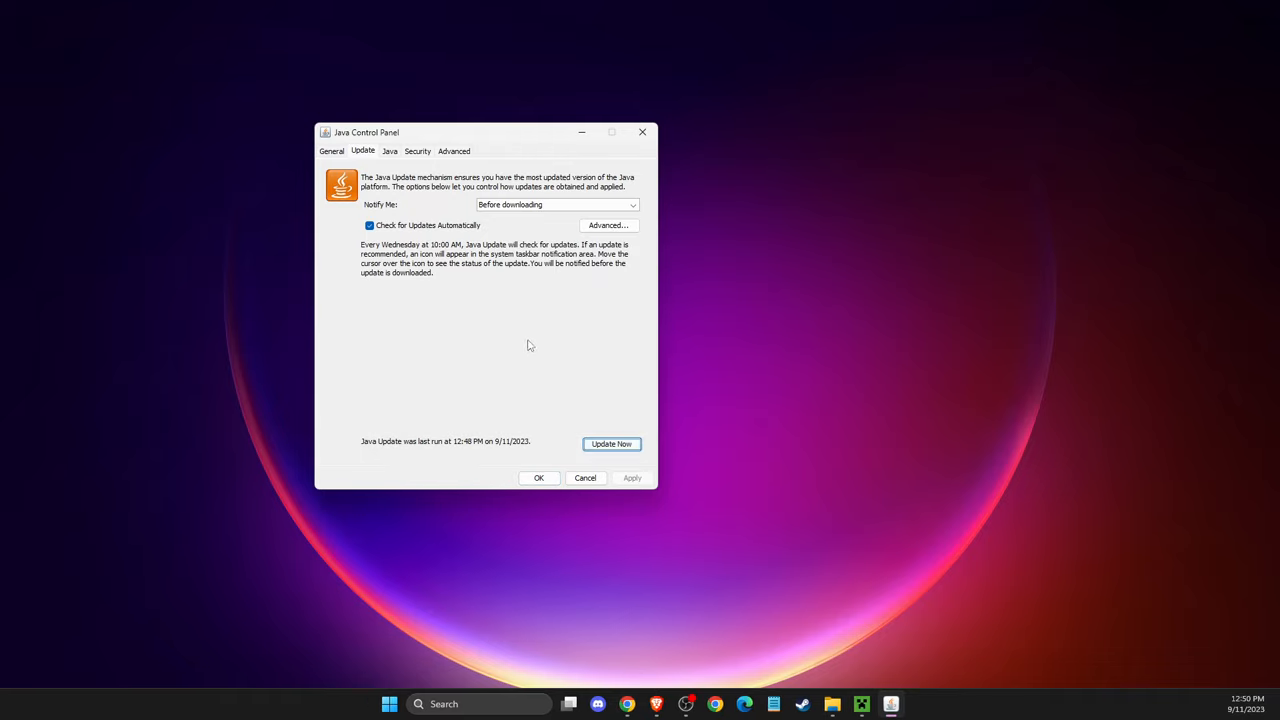
mouse_move(548, 330)
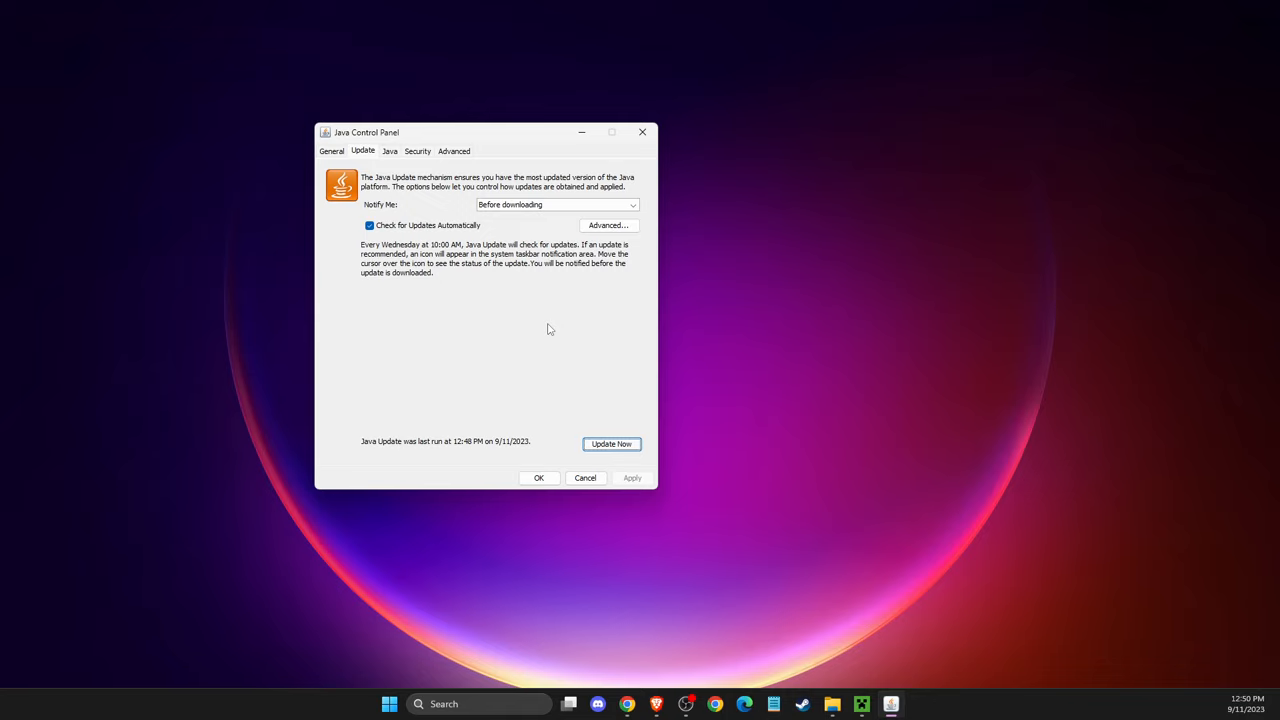
mouse_move(448, 336)
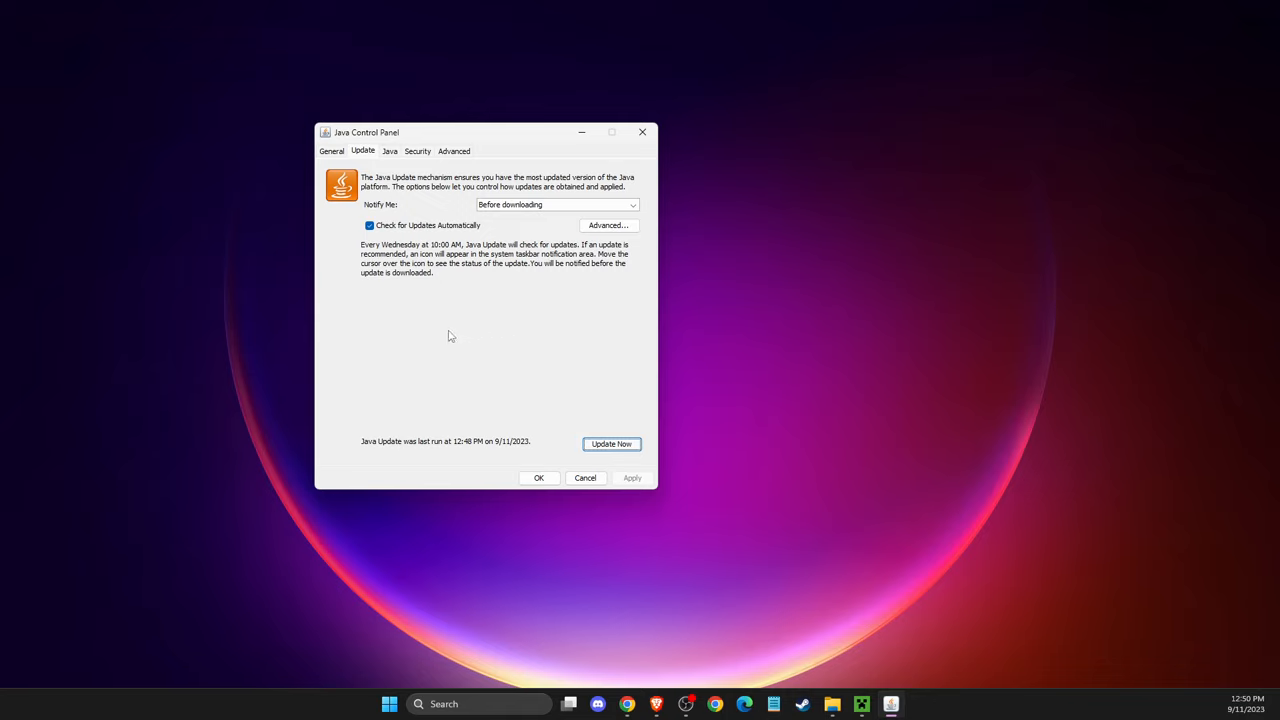
mouse_move(556, 420)
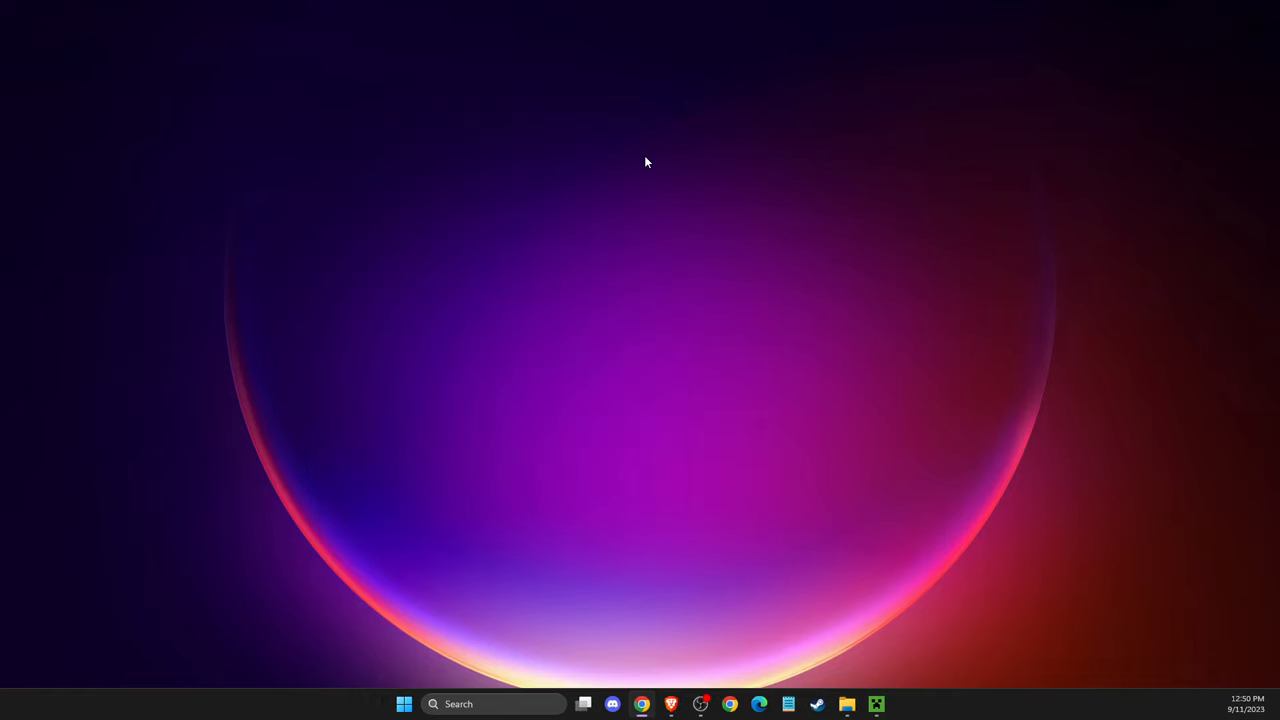
mouse_move(662, 160)
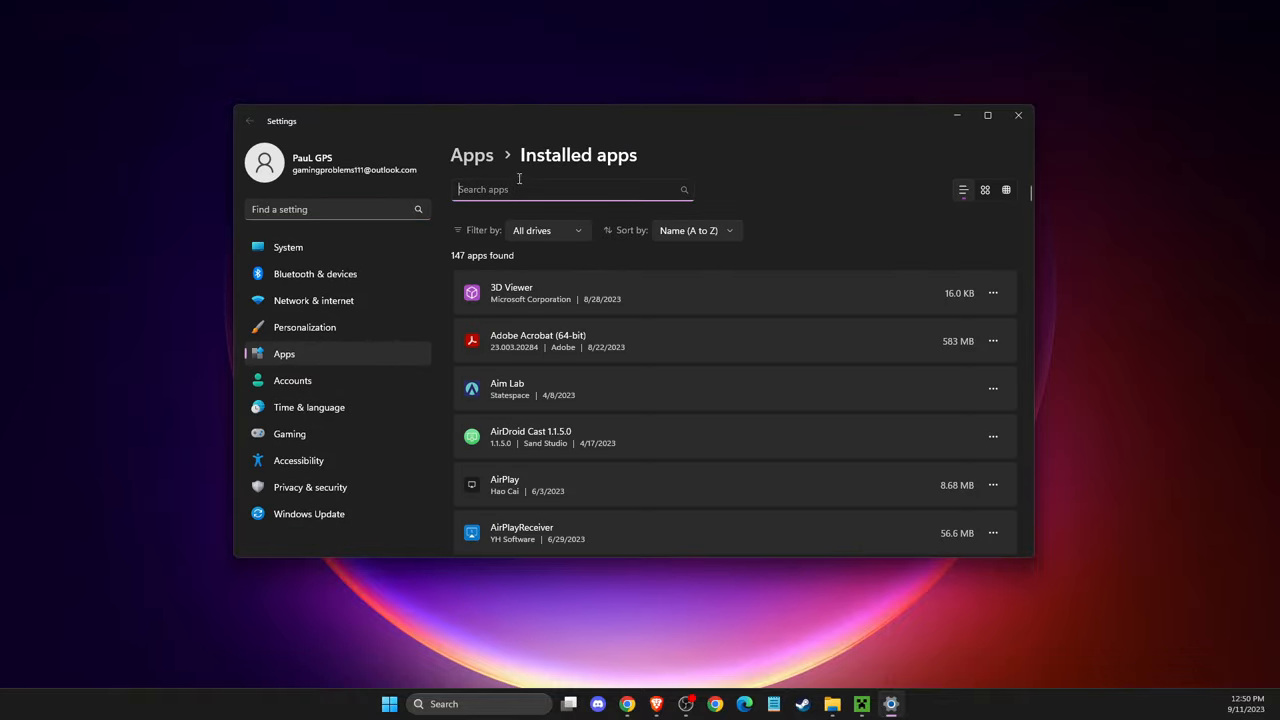
Find the Minecraft Launcher app by searching 'MINEC' and repair it in Settings
type("MINEC")
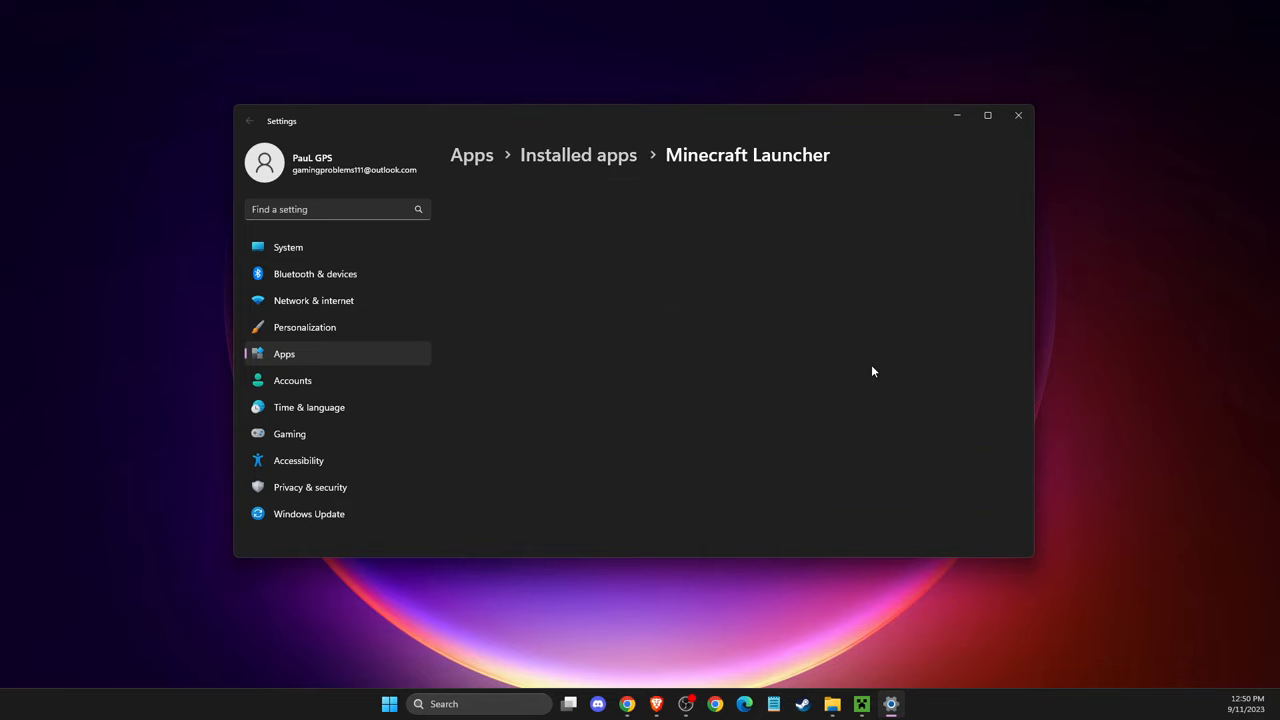
scroll("down", 3)
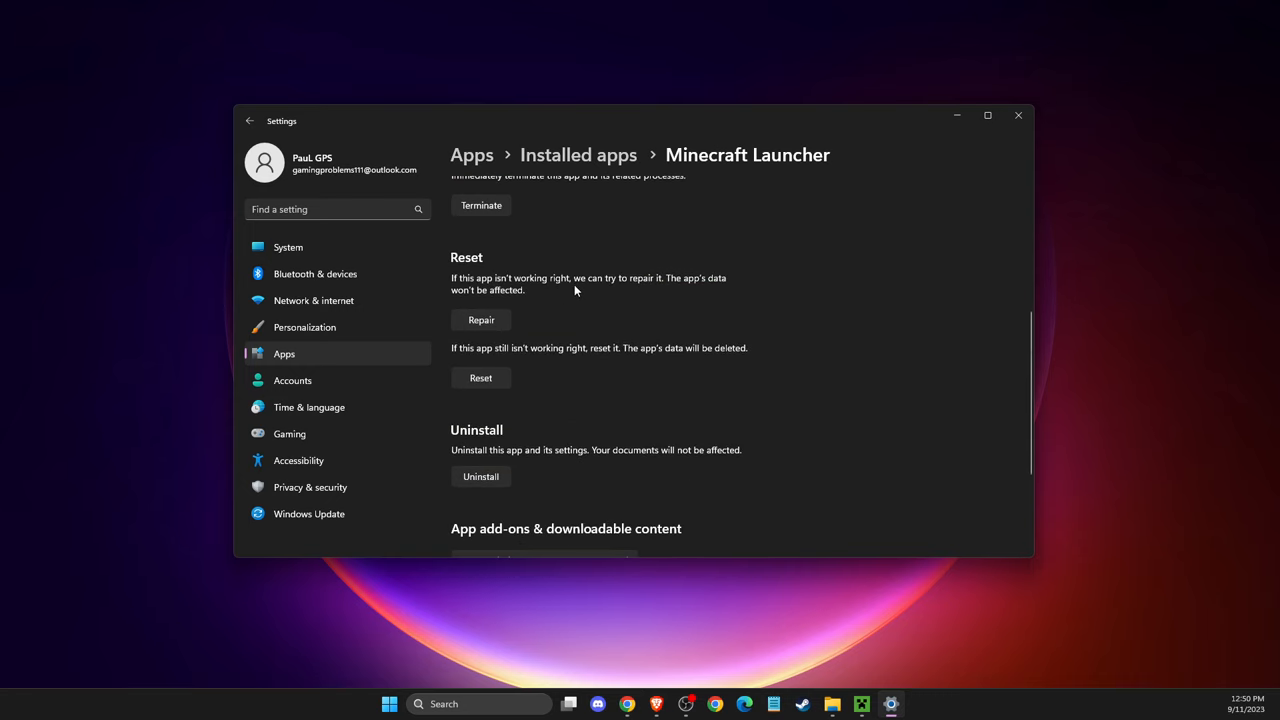
mouse_move(490, 328)
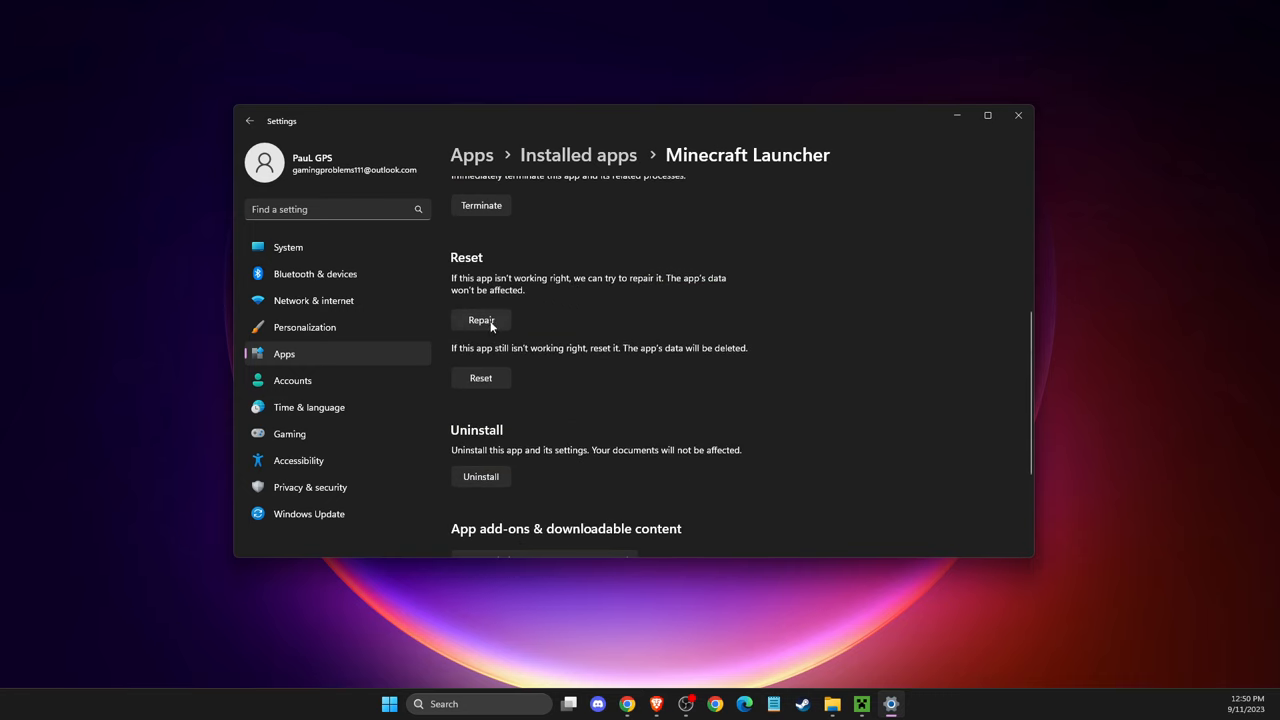
left_click(480, 320)
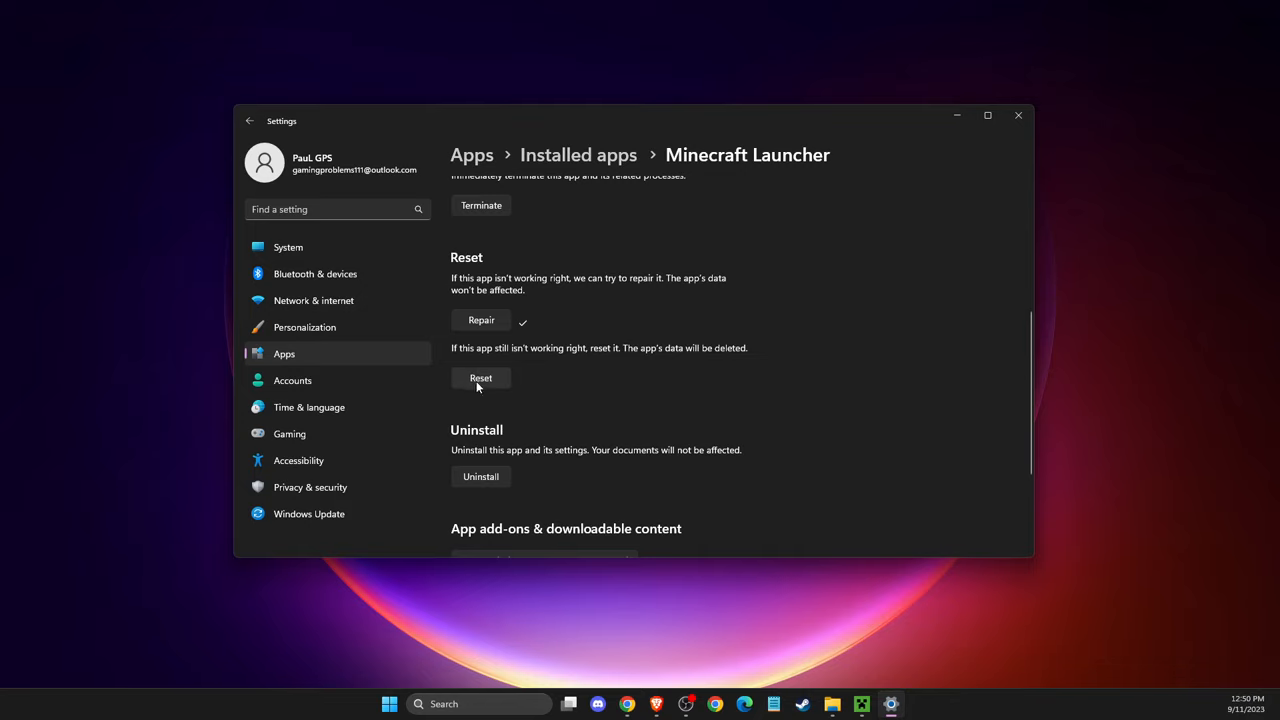
mouse_move(872, 174)
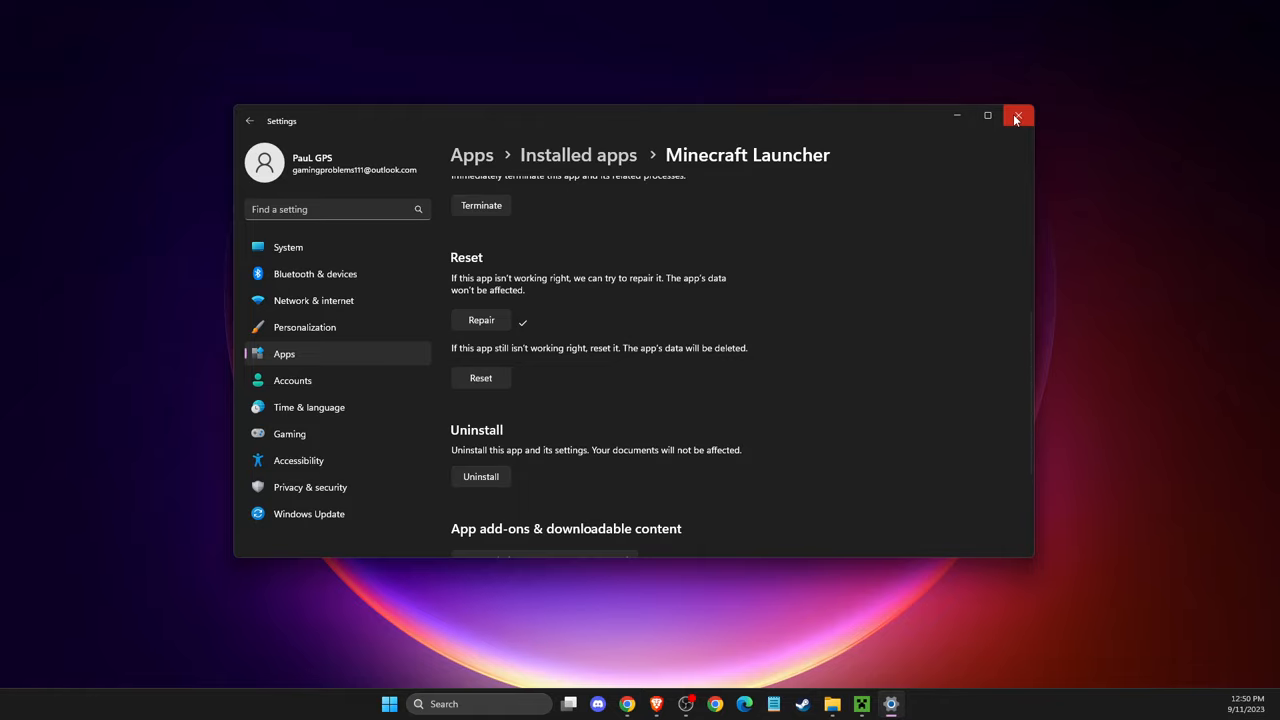
Close Settings and relaunch the Minecraft Launcher from the taskbar
left_click(1016, 114)
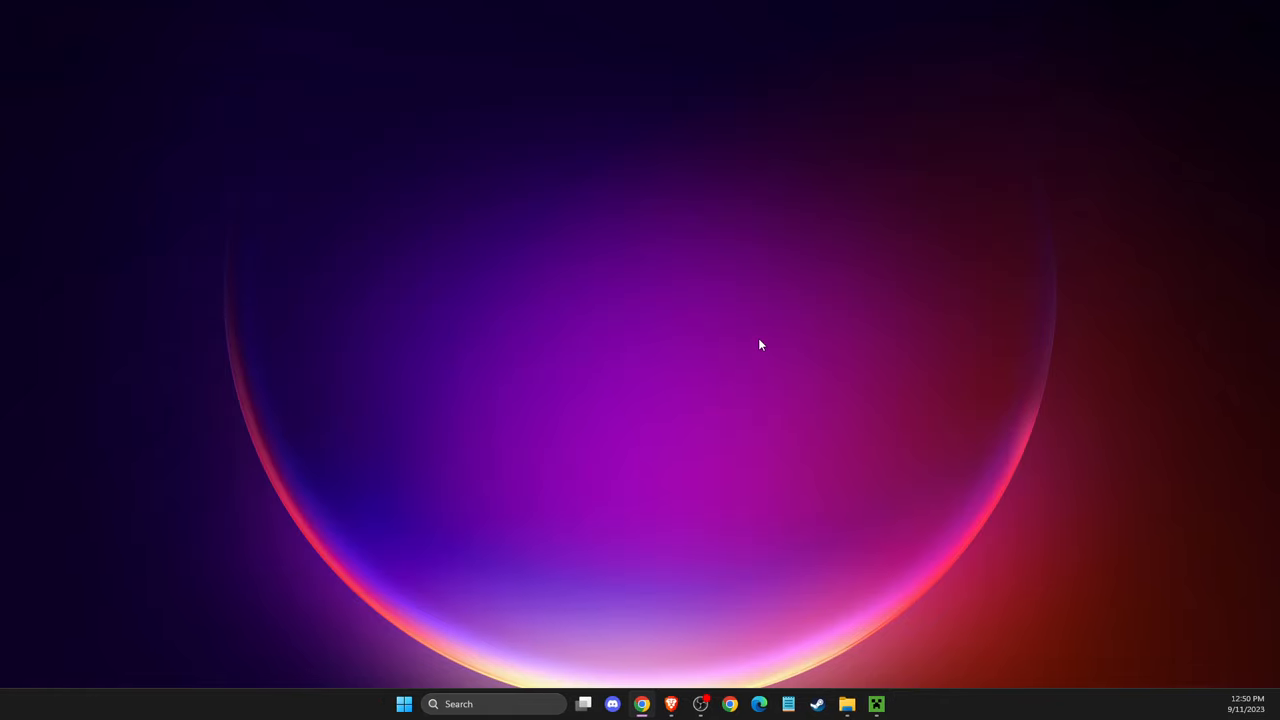
mouse_move(766, 394)
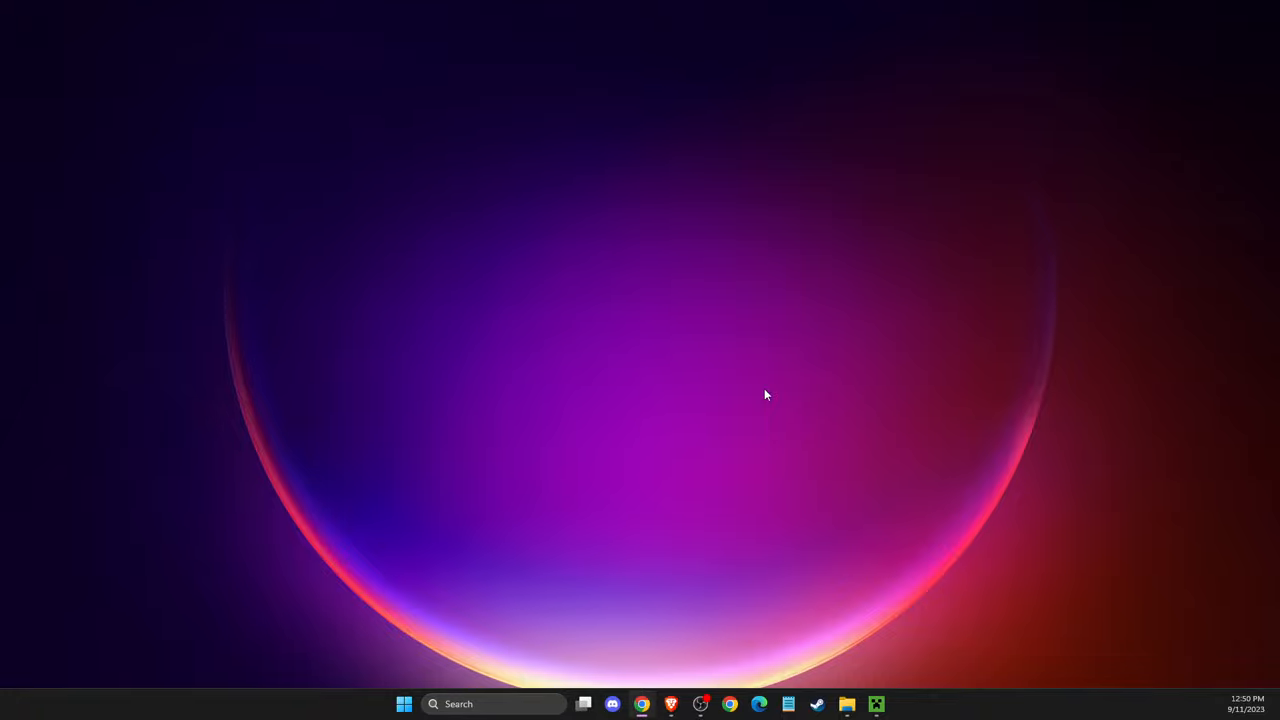
mouse_move(876, 624)
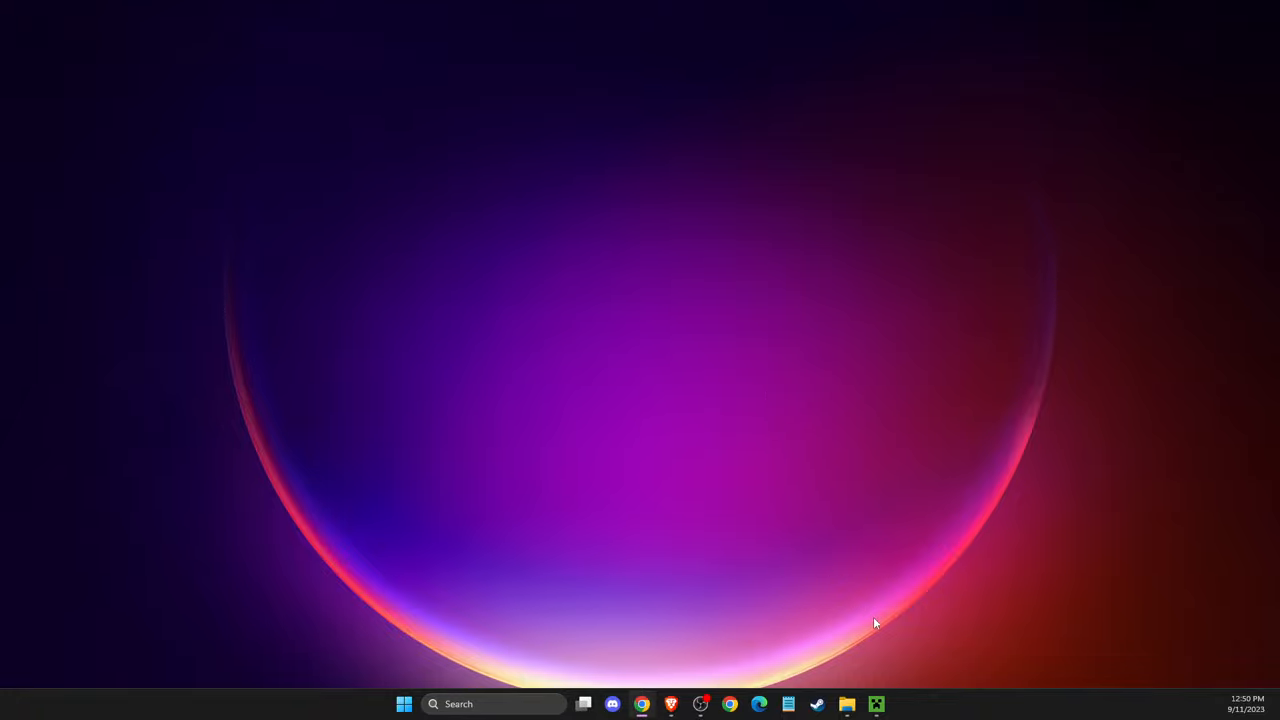
left_click(876, 704)
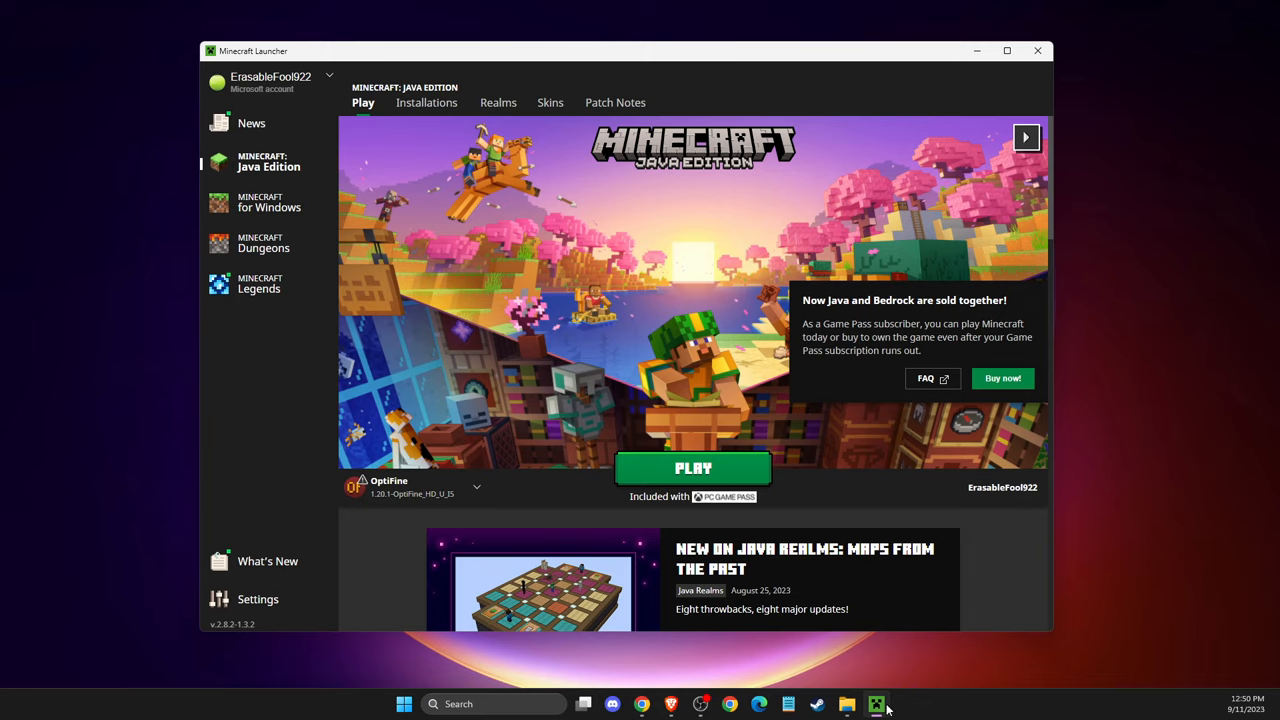
From Installations, choose Edit for the Latest release installation
left_click(426, 102)
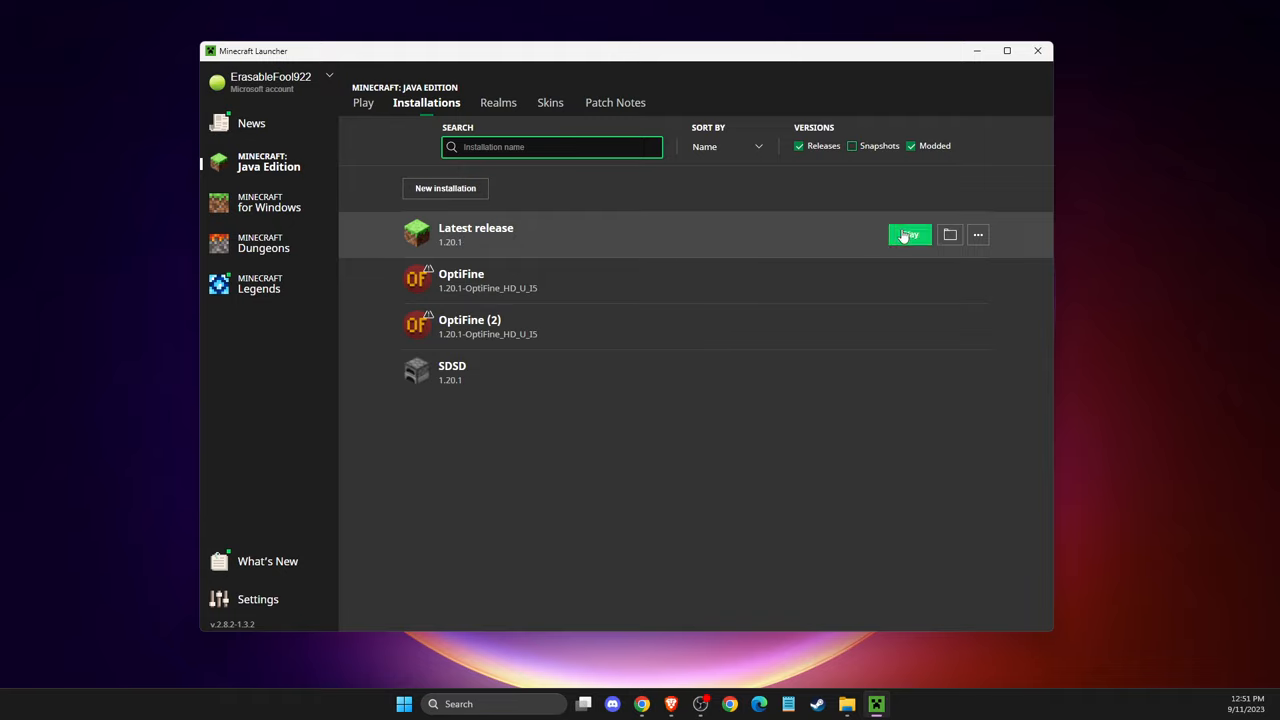
left_click(976, 234)
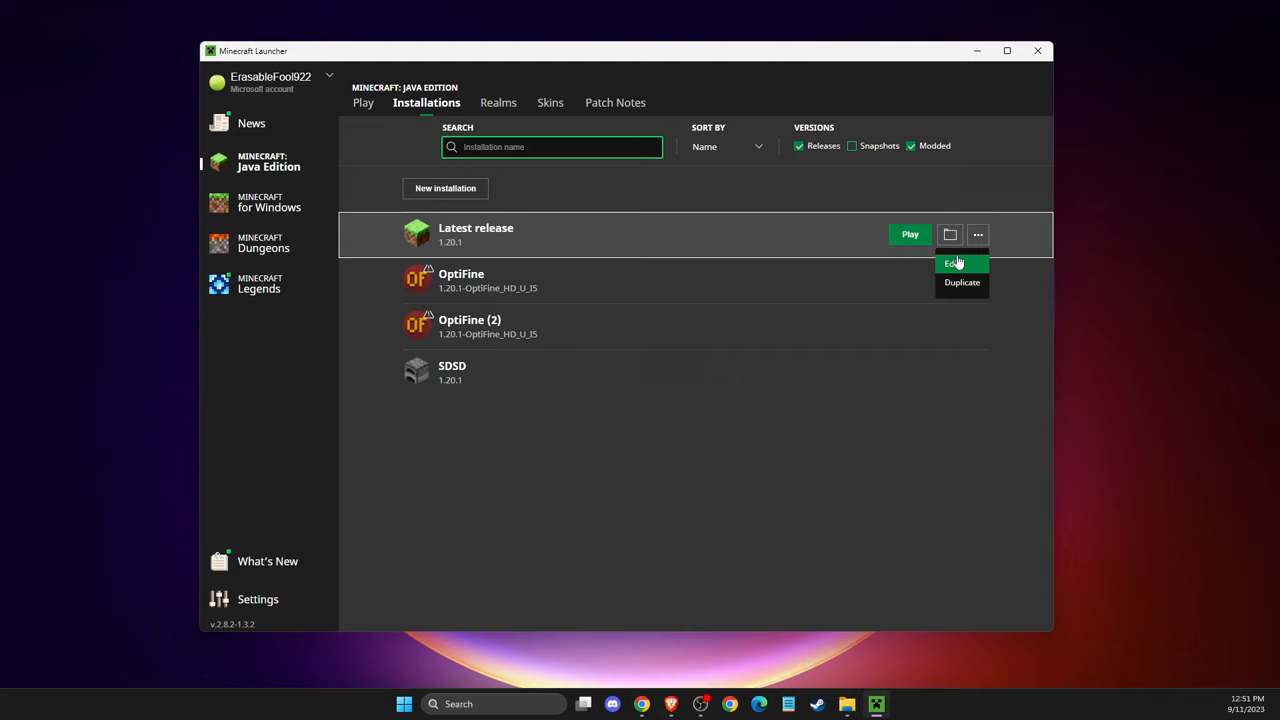
left_click(952, 264)
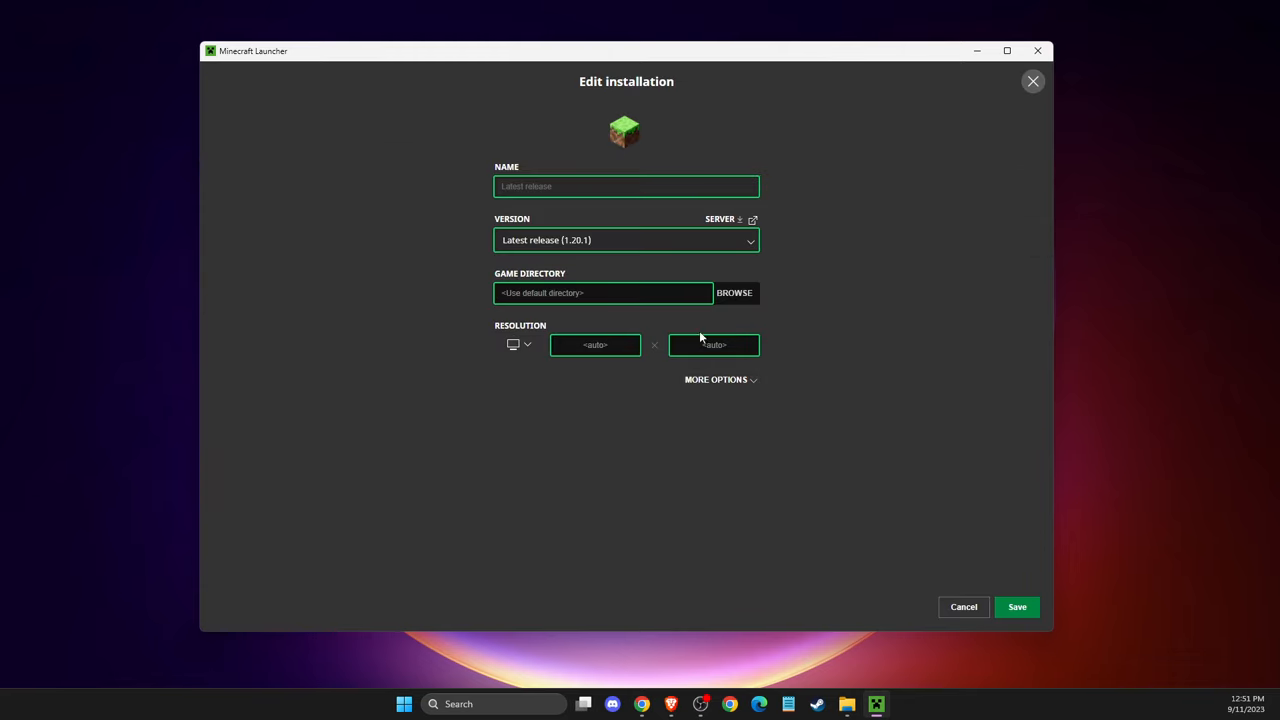
Expand More Options and select the full JVM Arguments text of the installation
left_click(716, 380)
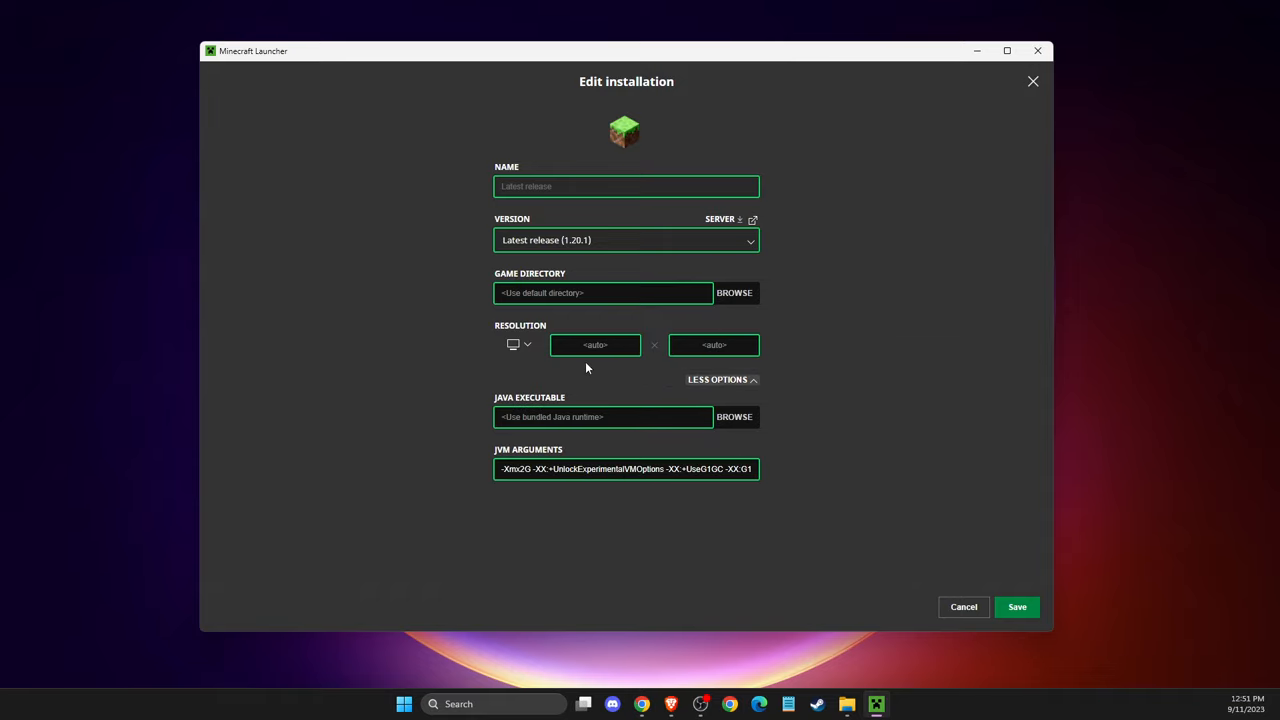
mouse_move(524, 462)
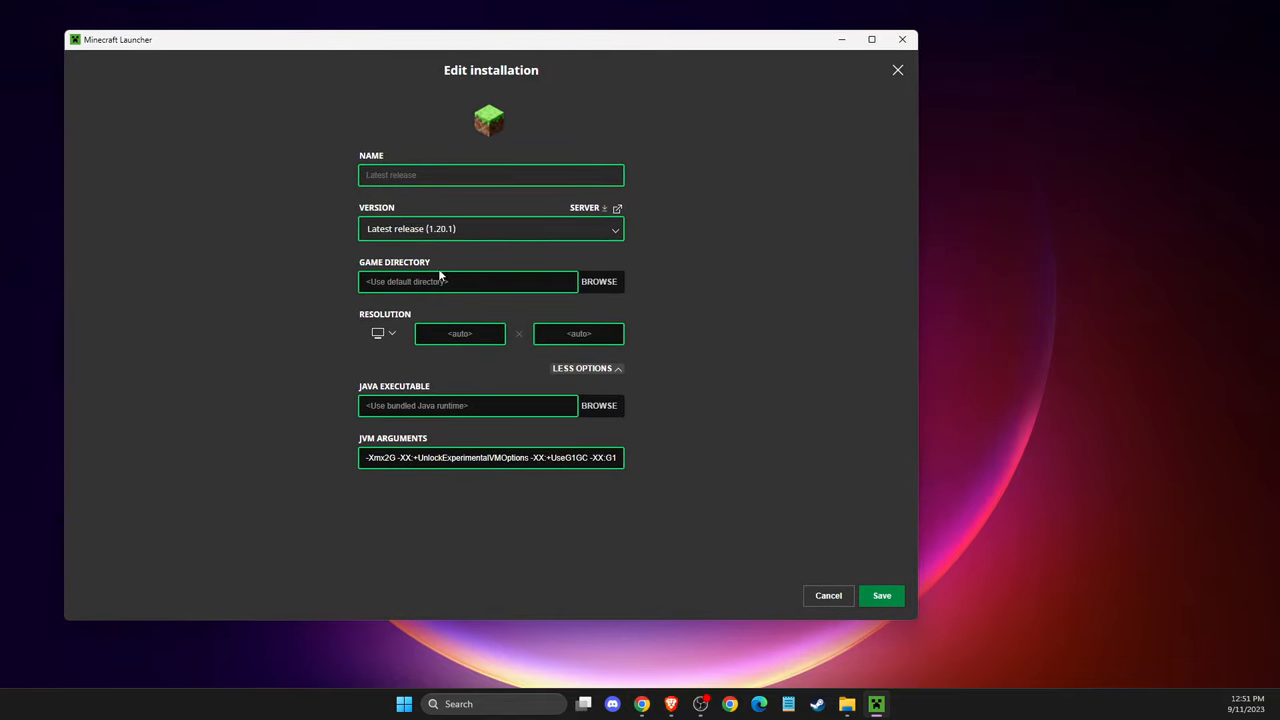
triple_click(490, 456)
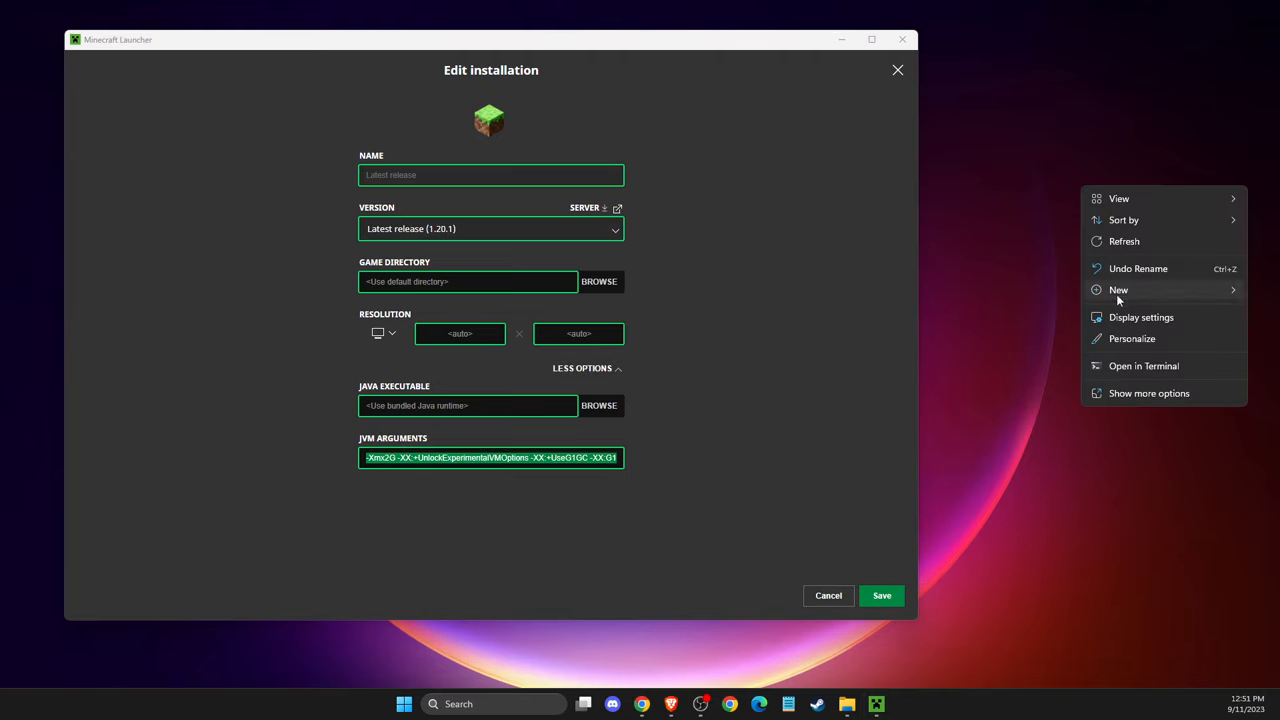
Create a new desktop text document for the JVM arguments and cancel the launcher's edit
left_click(1118, 290)
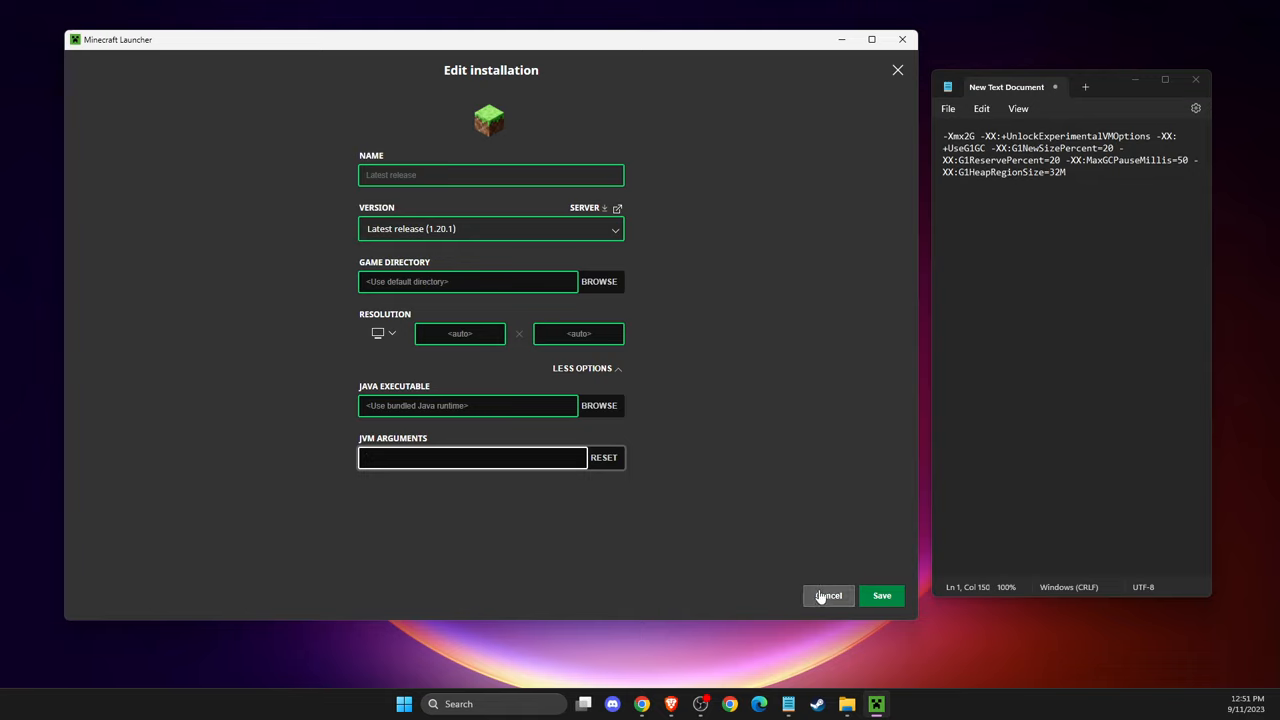
left_click(472, 456)
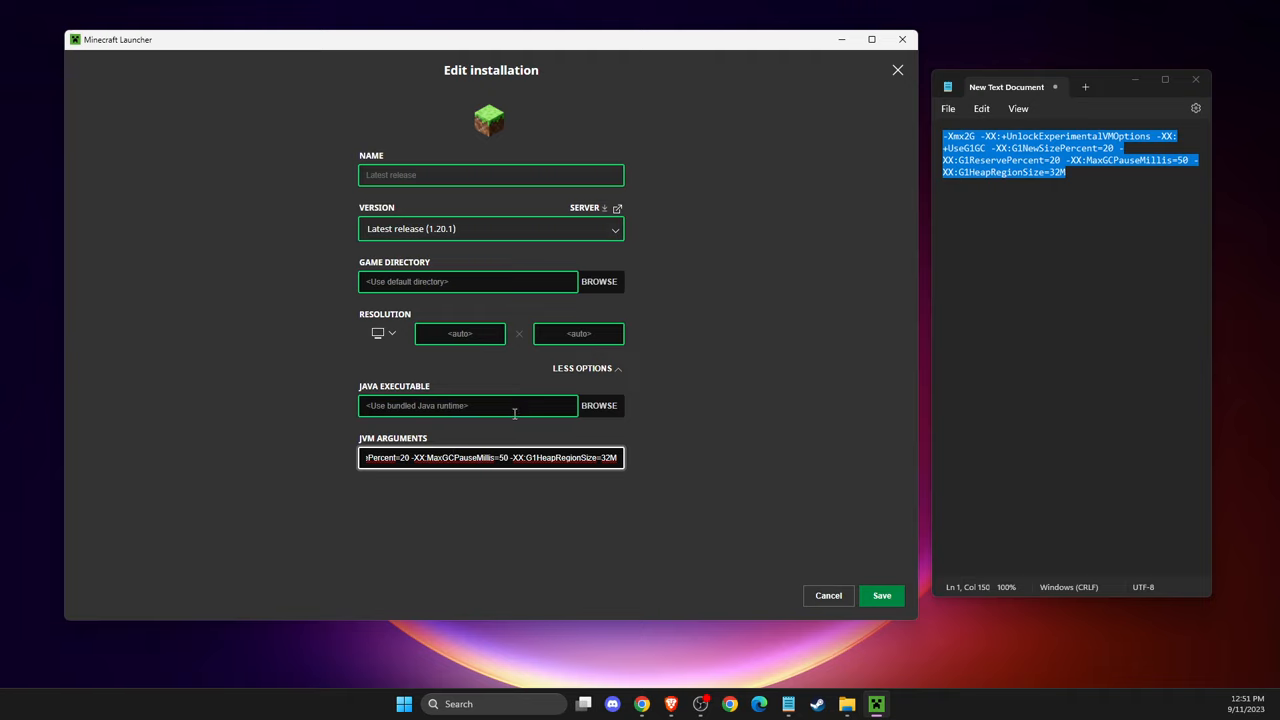
mouse_move(600, 380)
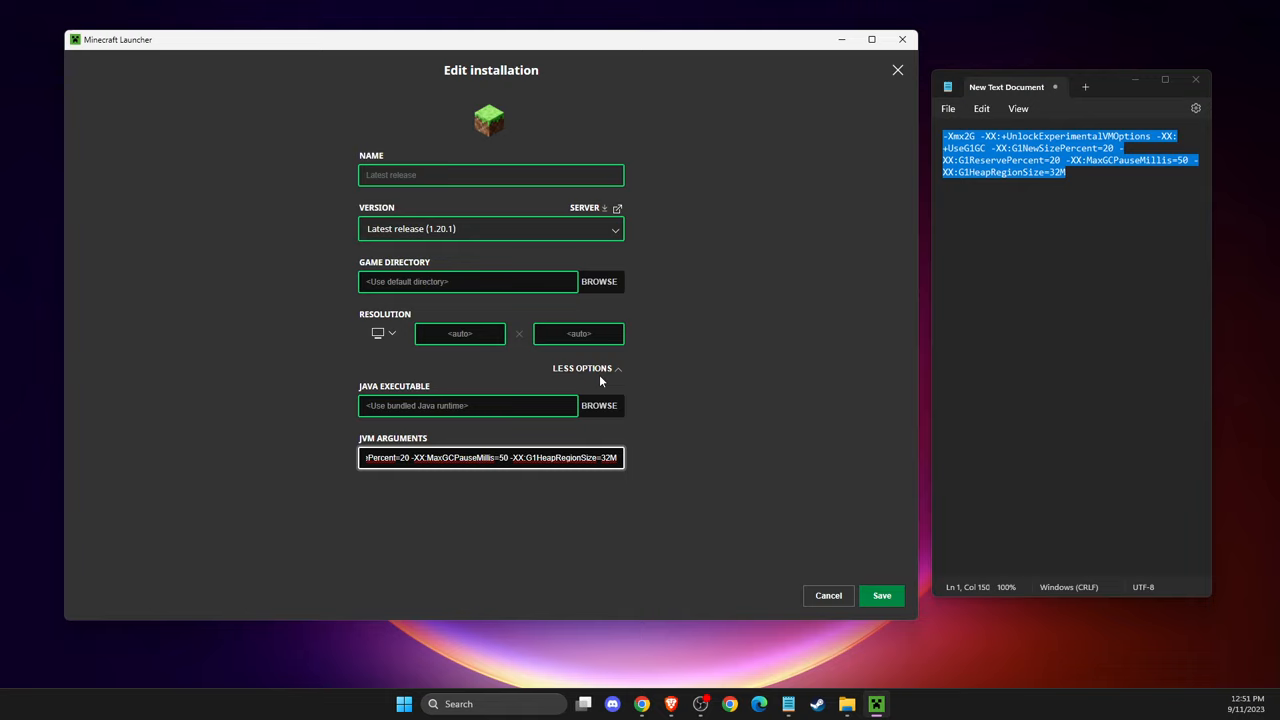
mouse_move(672, 368)
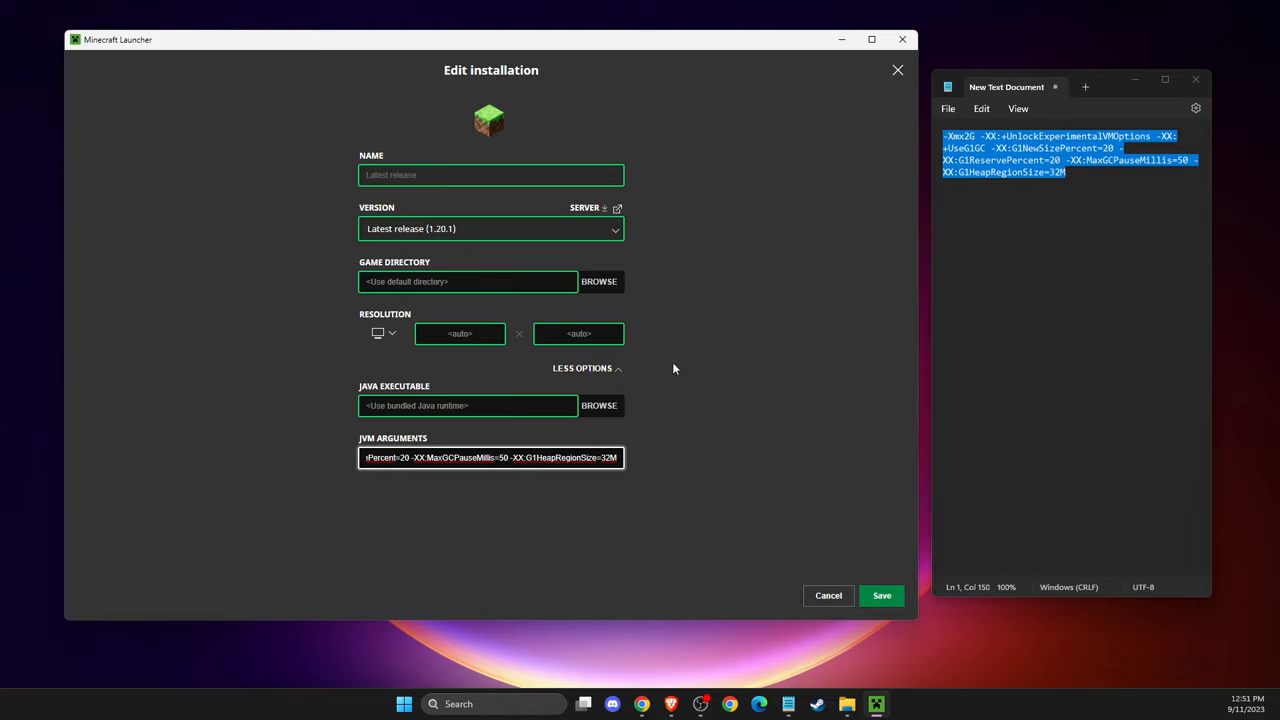
mouse_move(640, 358)
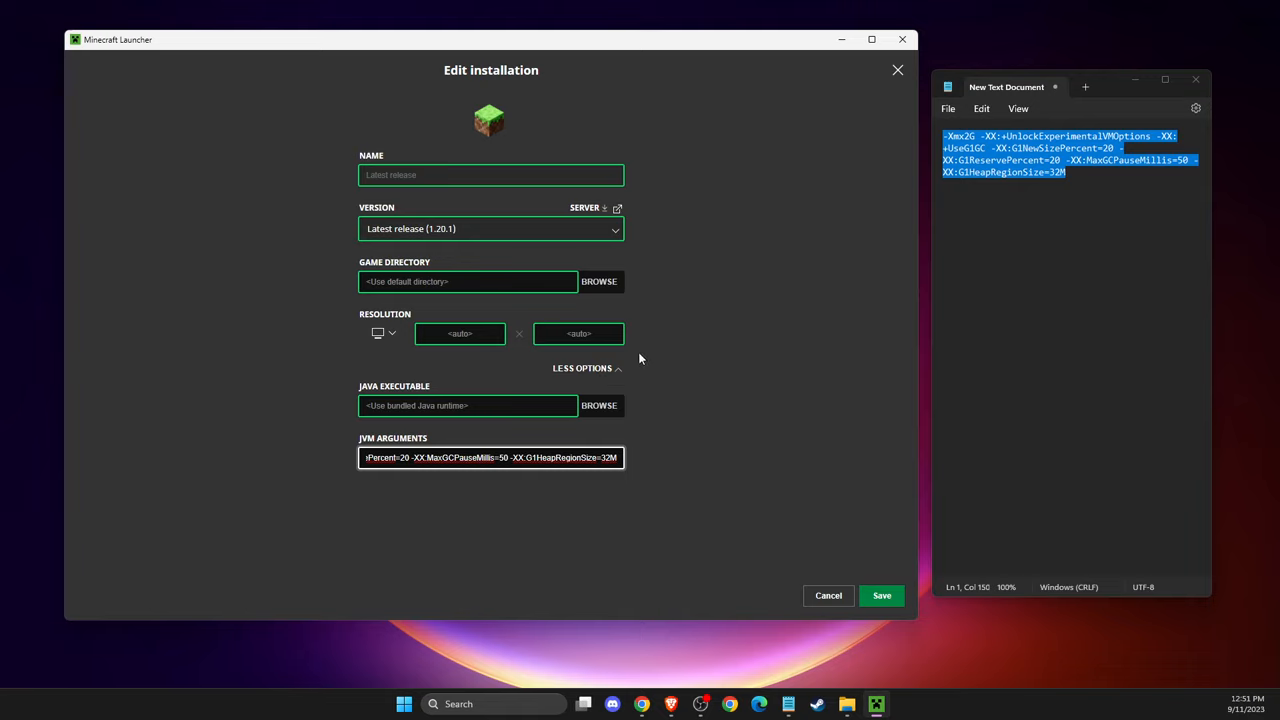
mouse_move(684, 360)
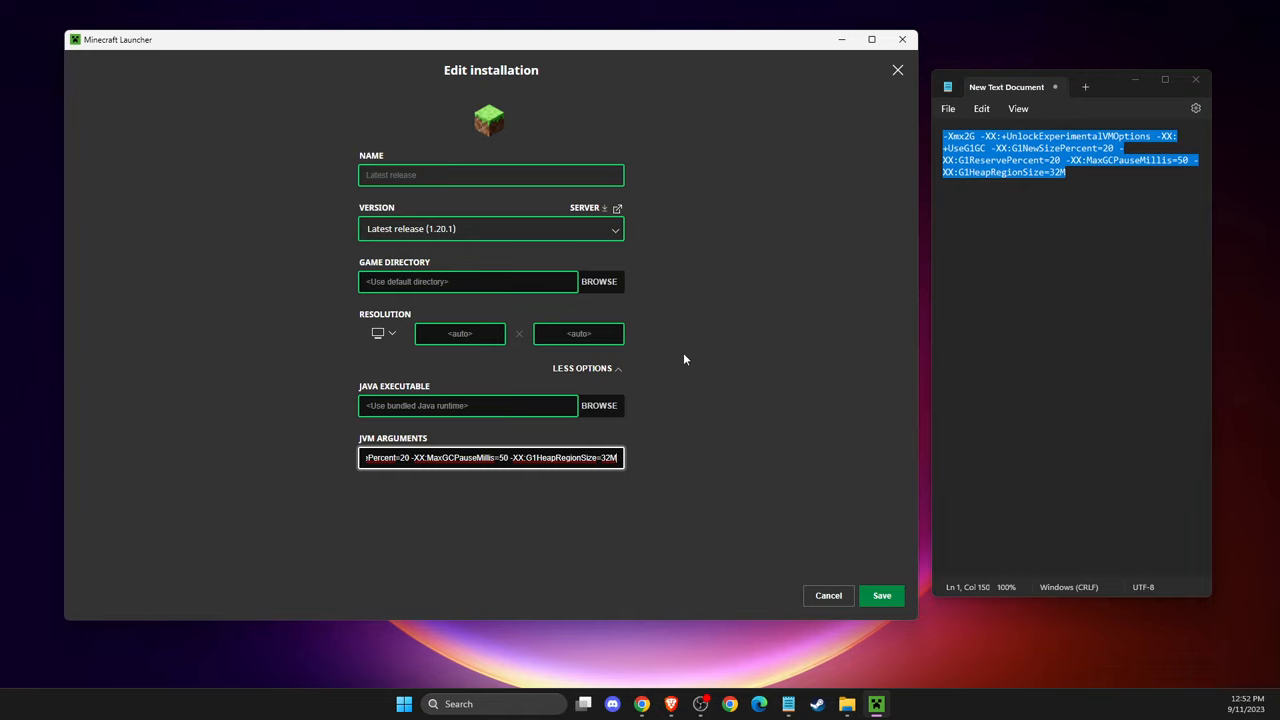
mouse_move(820, 352)
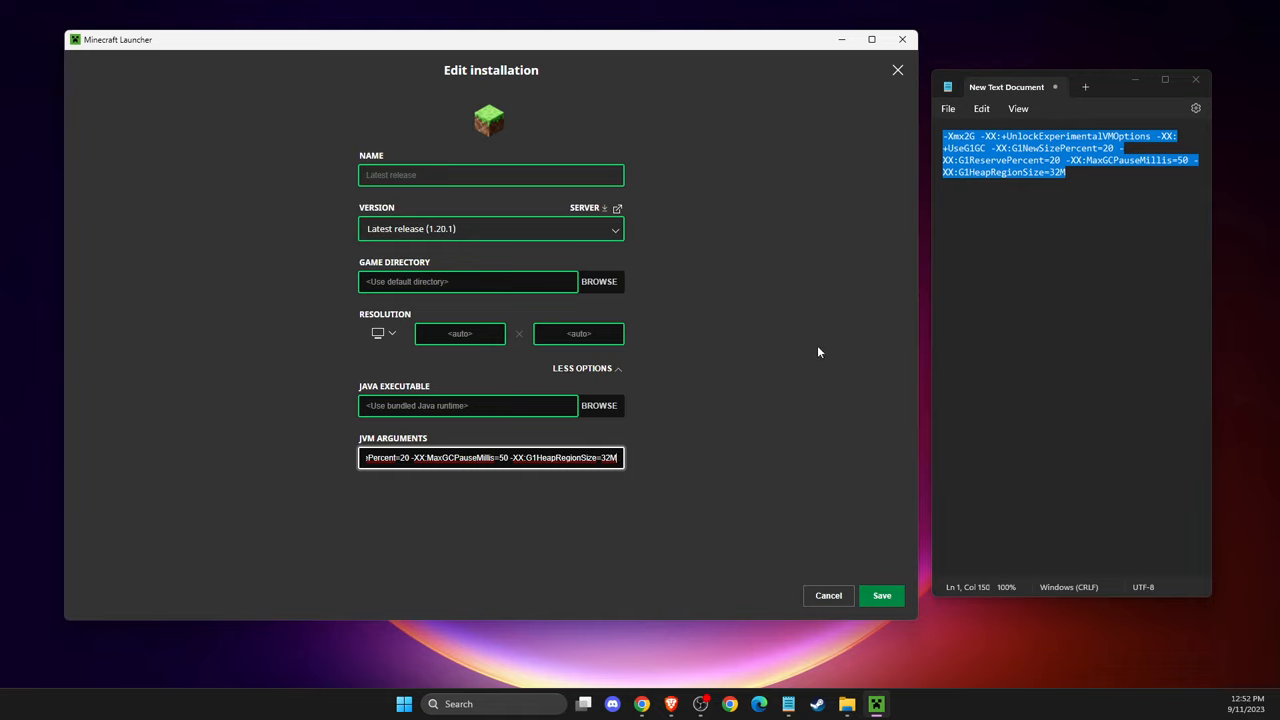
mouse_move(868, 340)
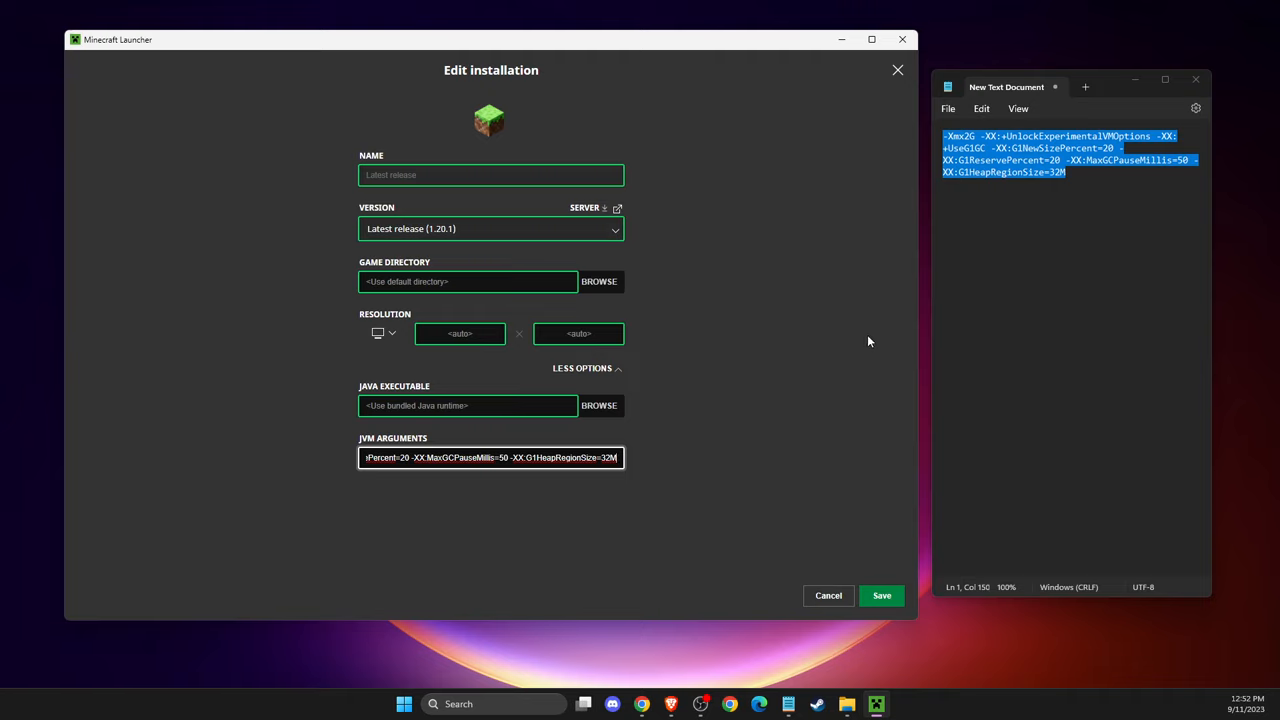
mouse_move(872, 422)
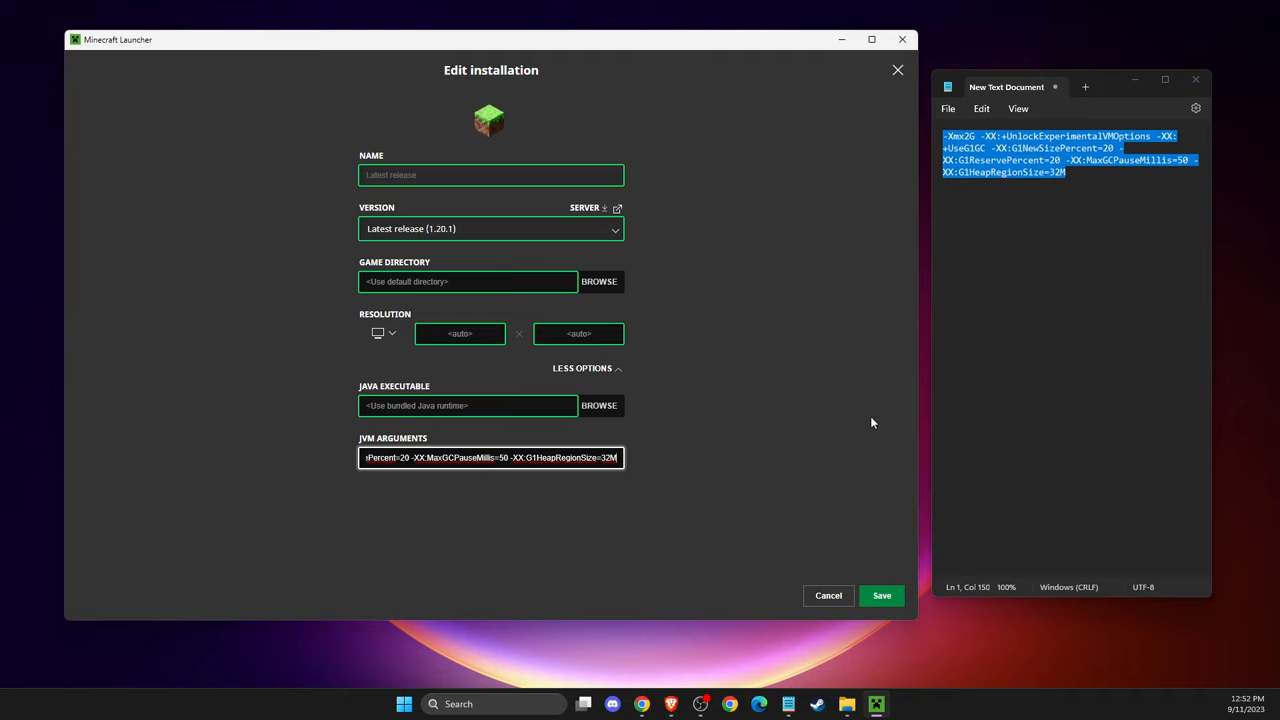